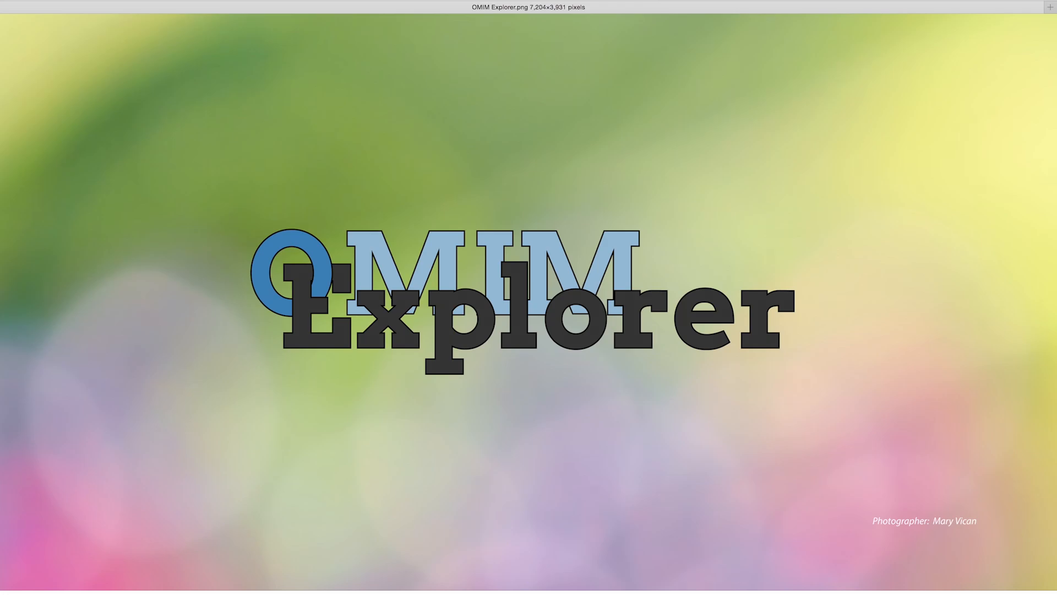
text(www.omim)
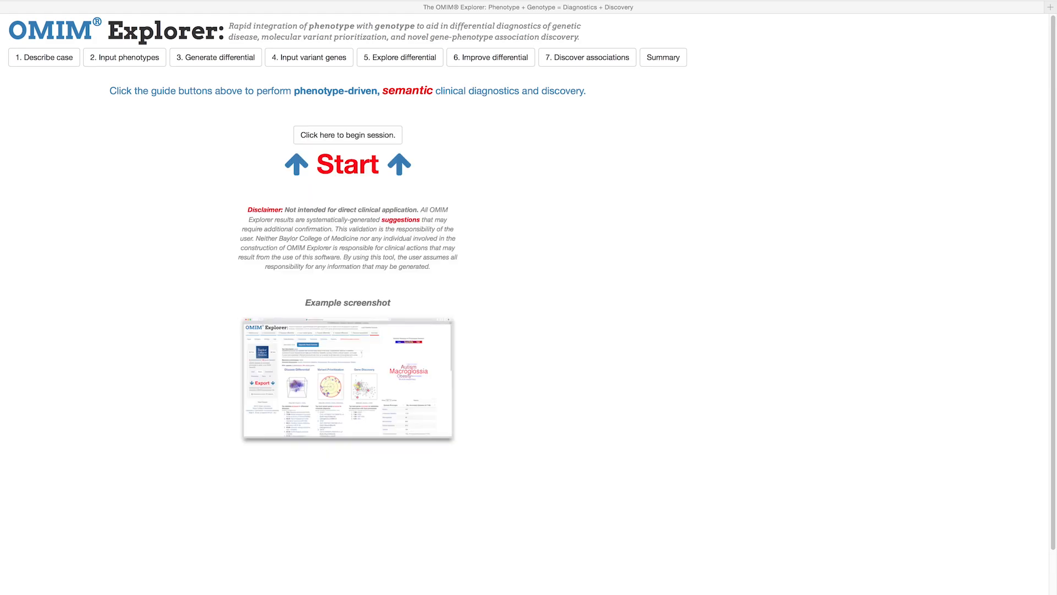
mouse_move(80, 173)
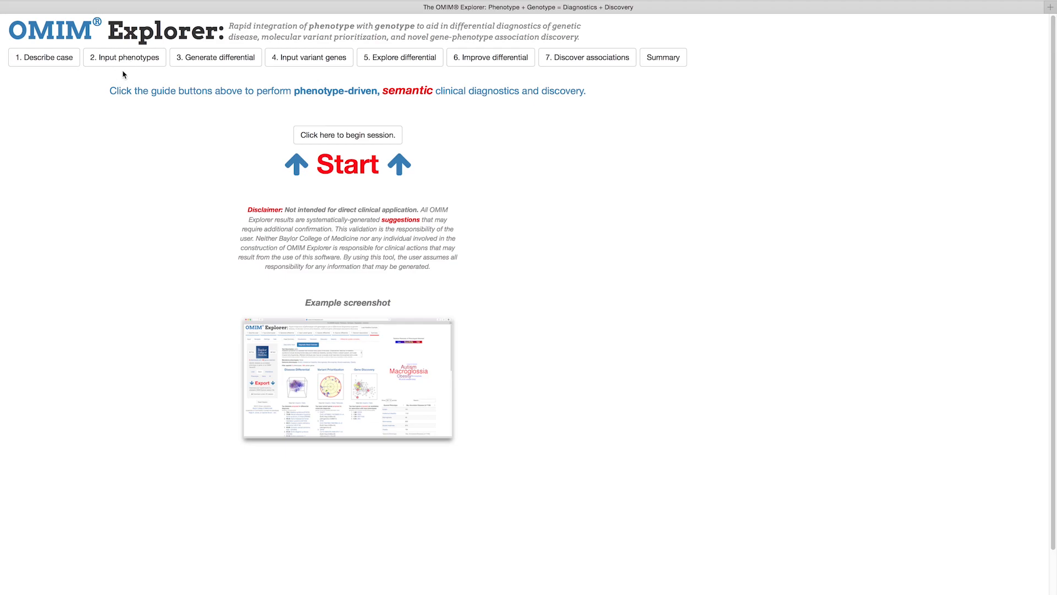
mouse_move(218, 74)
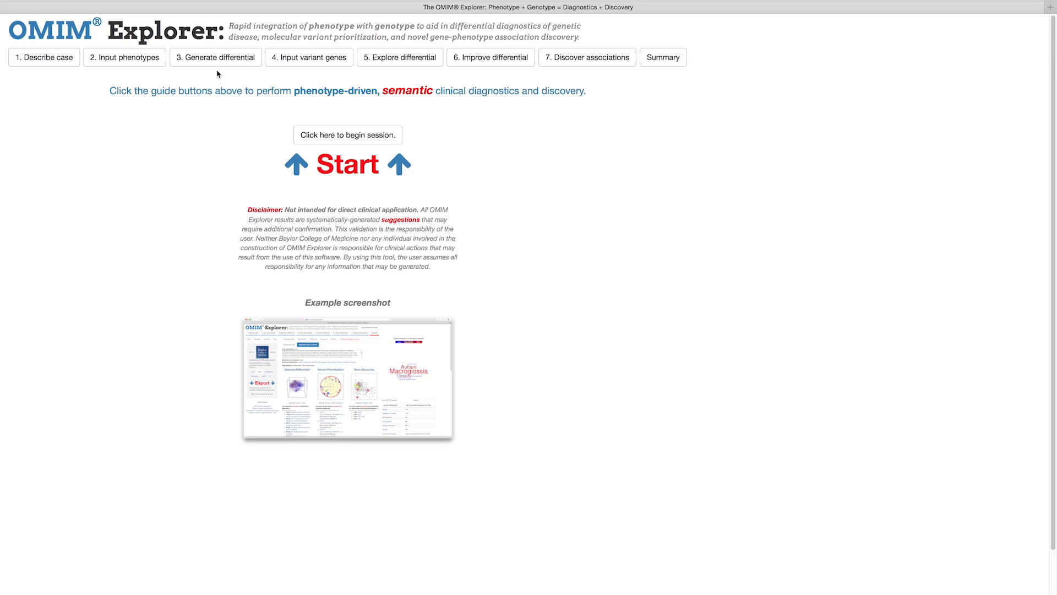
mouse_move(311, 73)
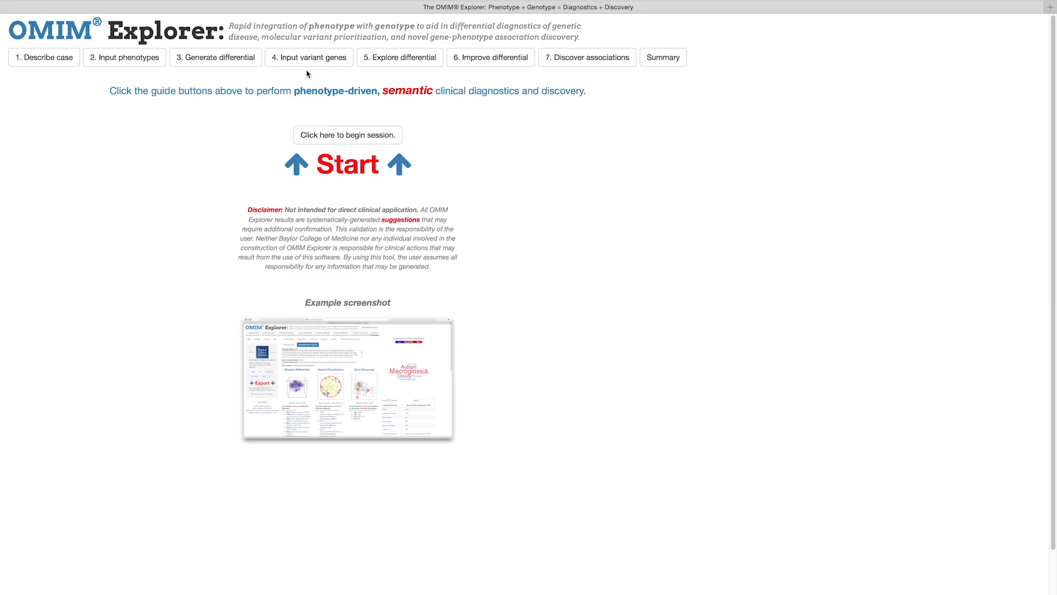
mouse_move(397, 75)
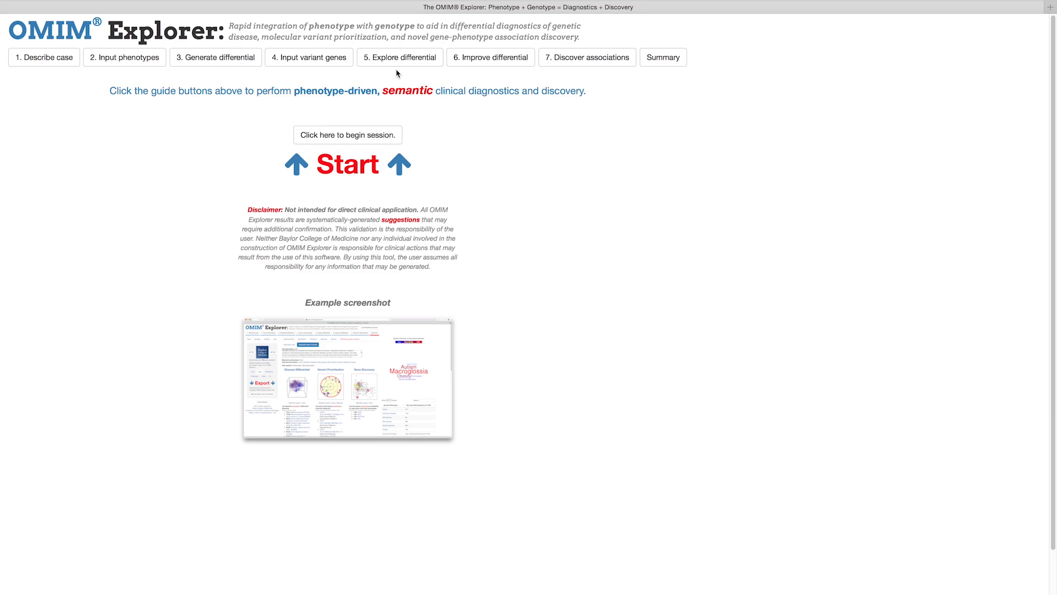
mouse_move(414, 75)
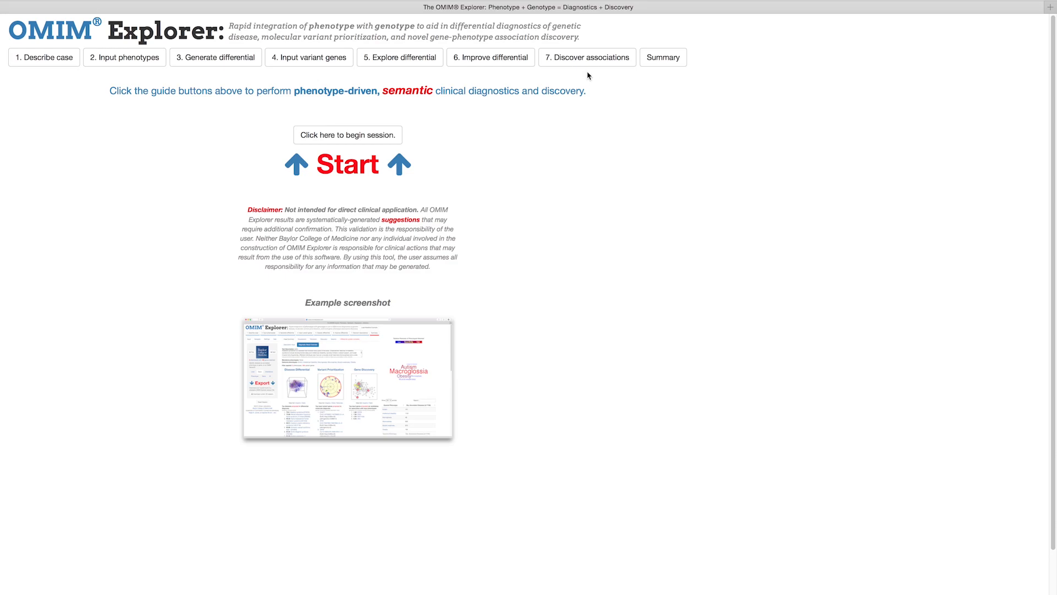
mouse_move(661, 75)
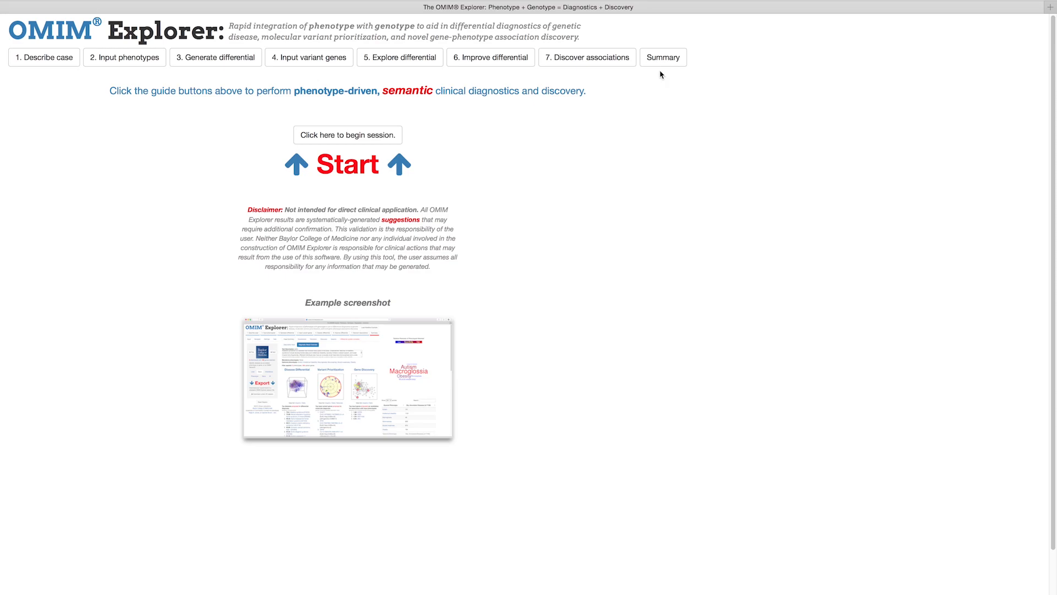
mouse_move(16, 78)
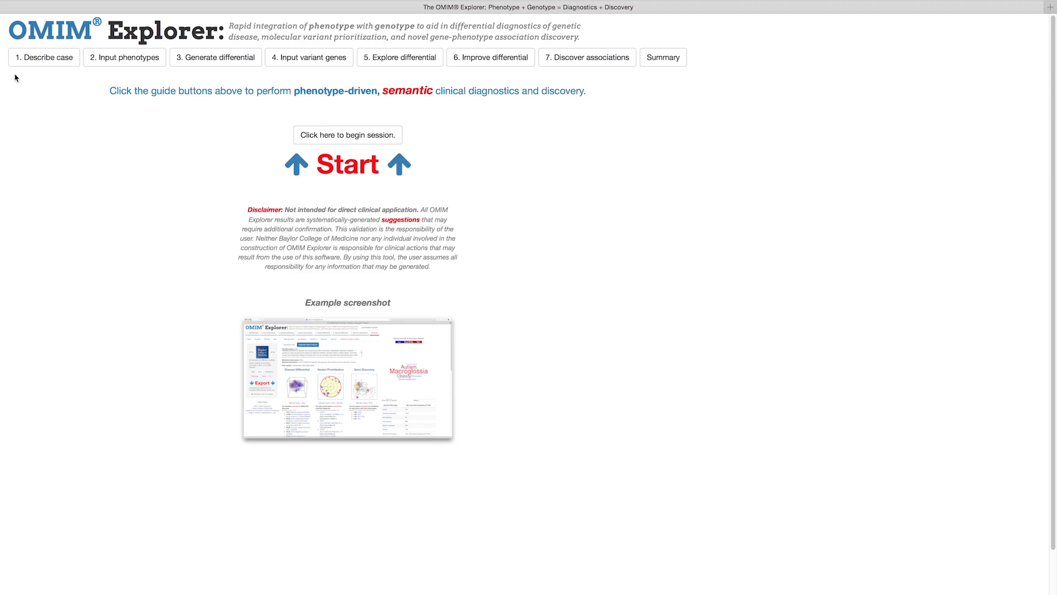
mouse_move(445, 77)
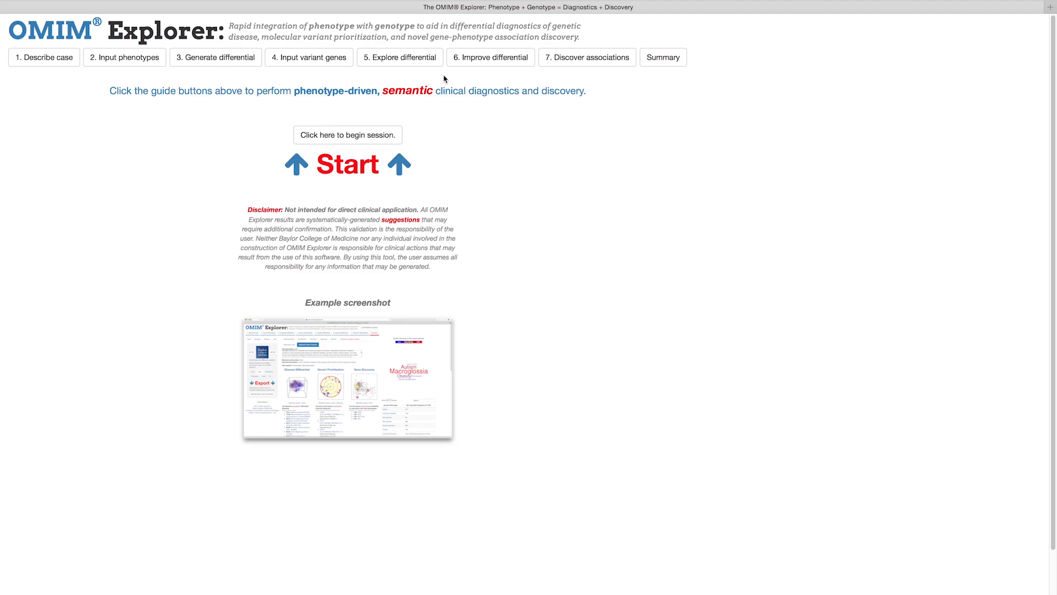
mouse_move(590, 78)
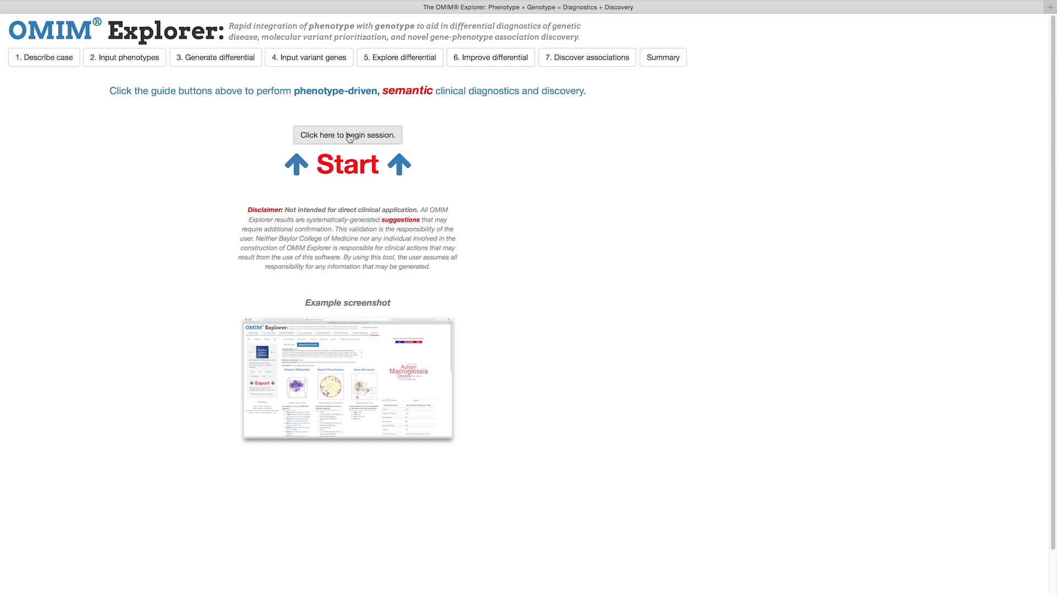
- Begin a new session to reach step 1, Describe case, with the date and time prefilled
click(347, 135)
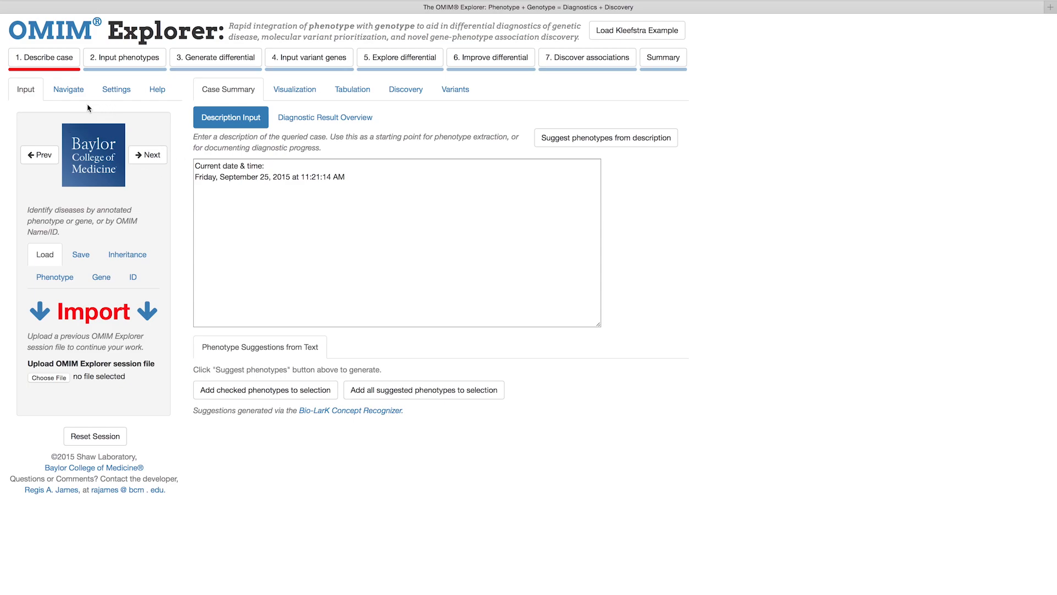
mouse_move(663, 57)
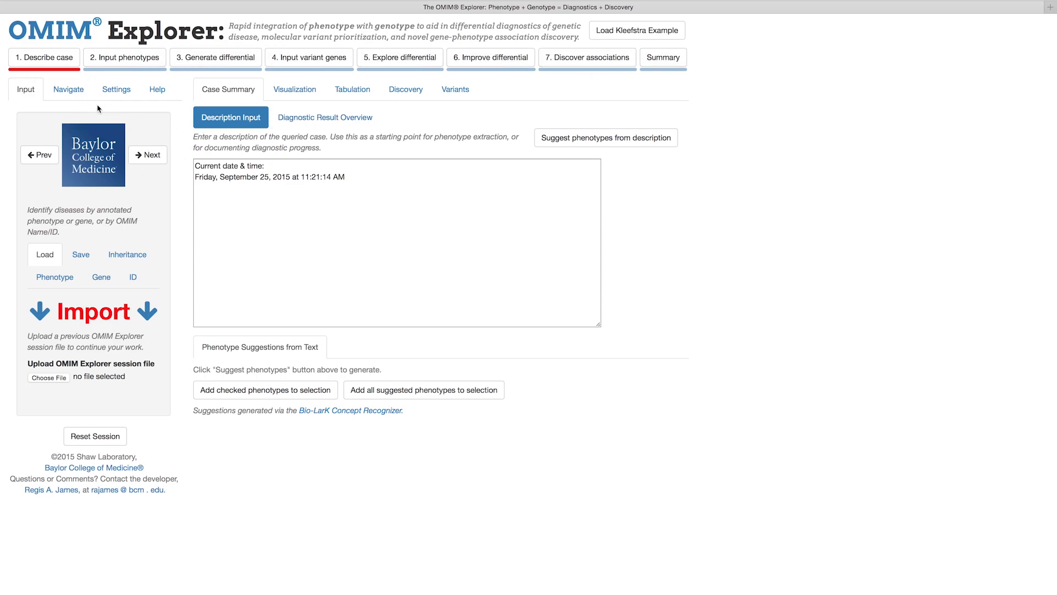
mouse_move(96, 131)
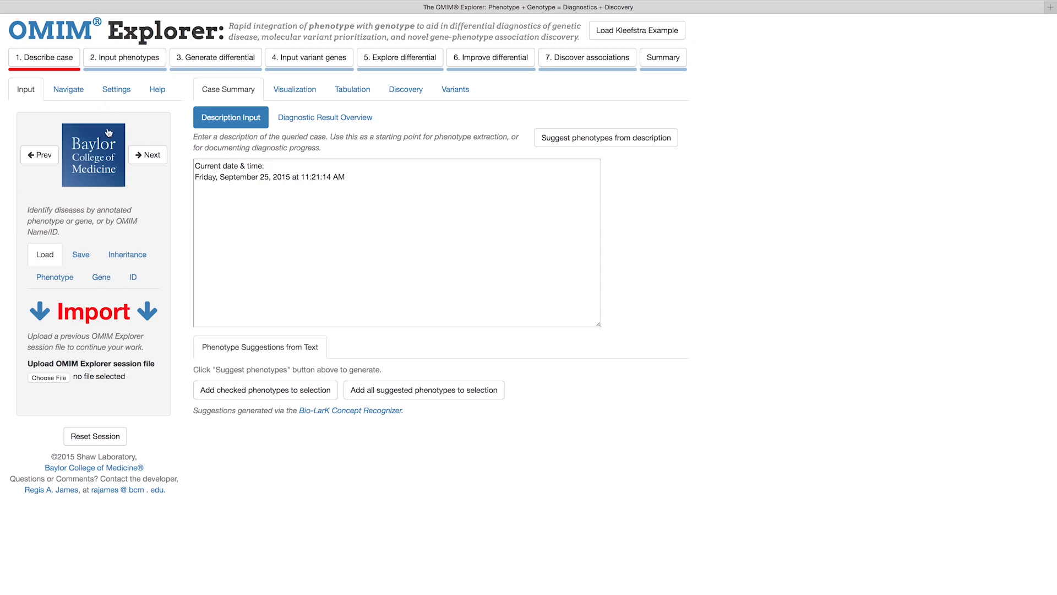
mouse_move(413, 111)
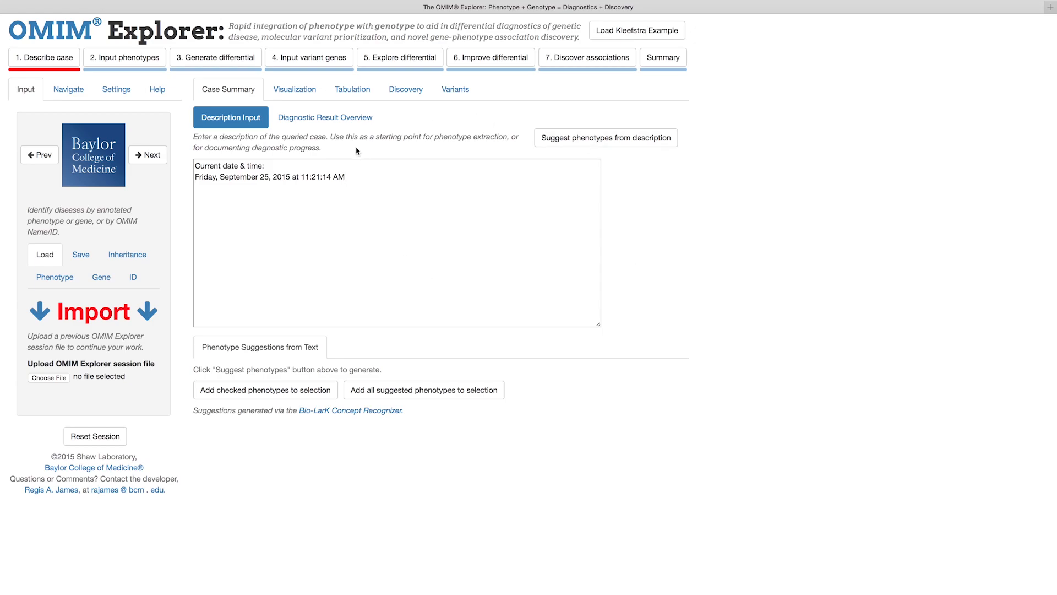
mouse_move(873, 185)
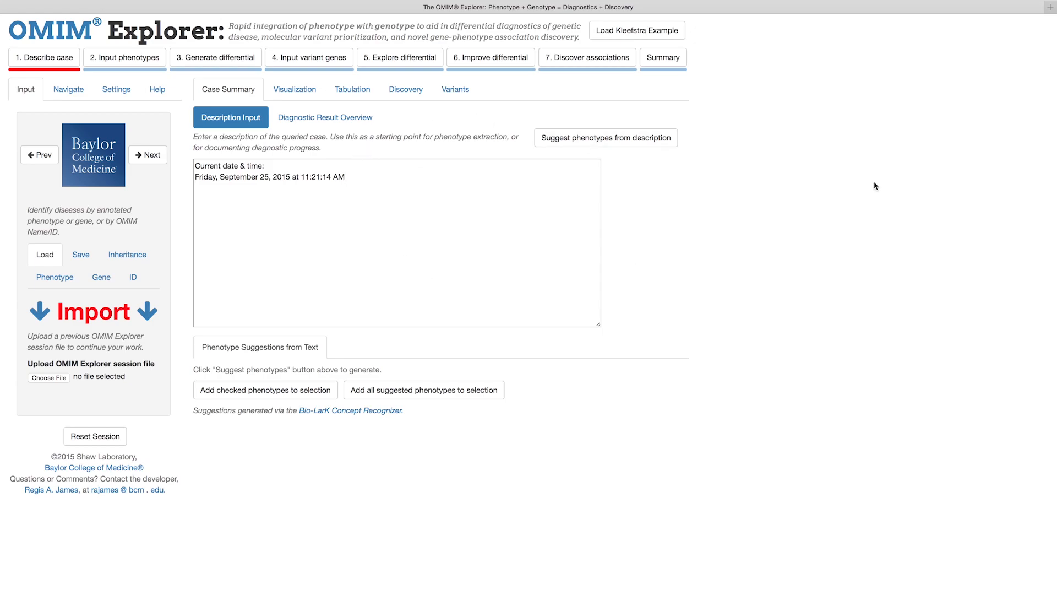
mouse_move(758, 240)
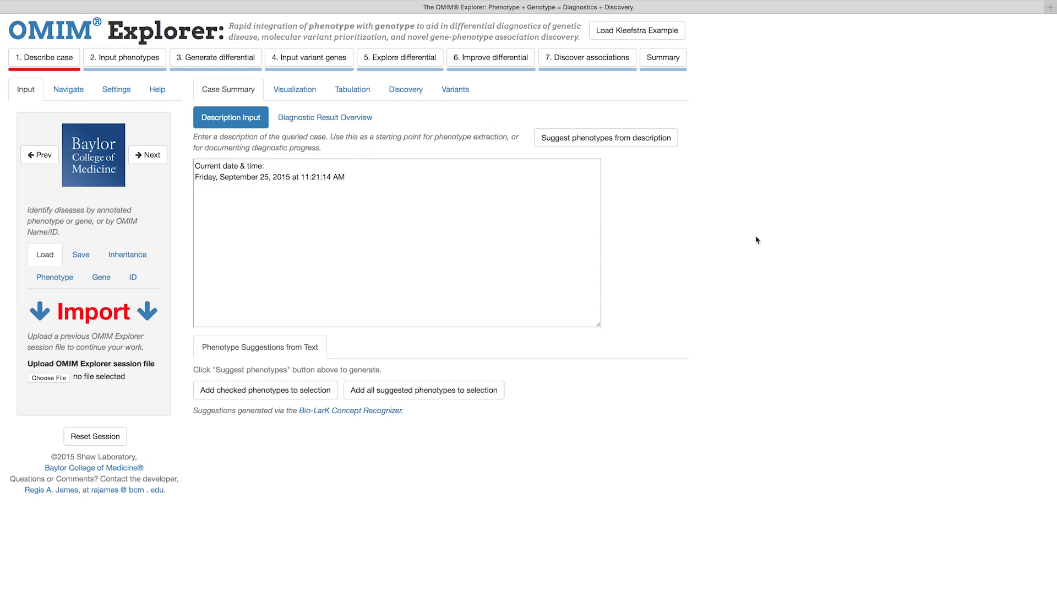
mouse_move(849, 138)
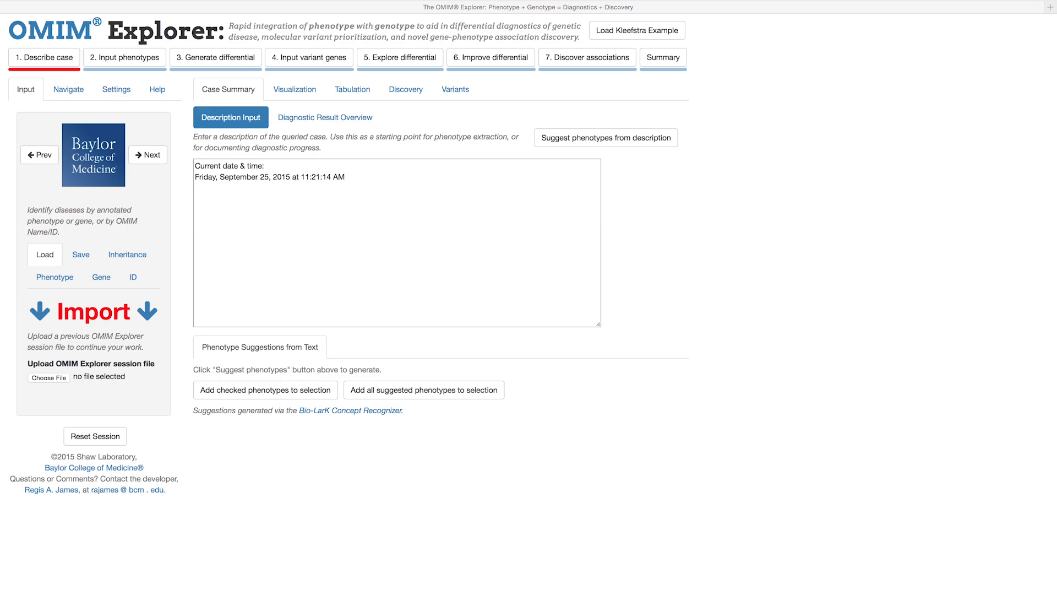
mouse_move(172, 182)
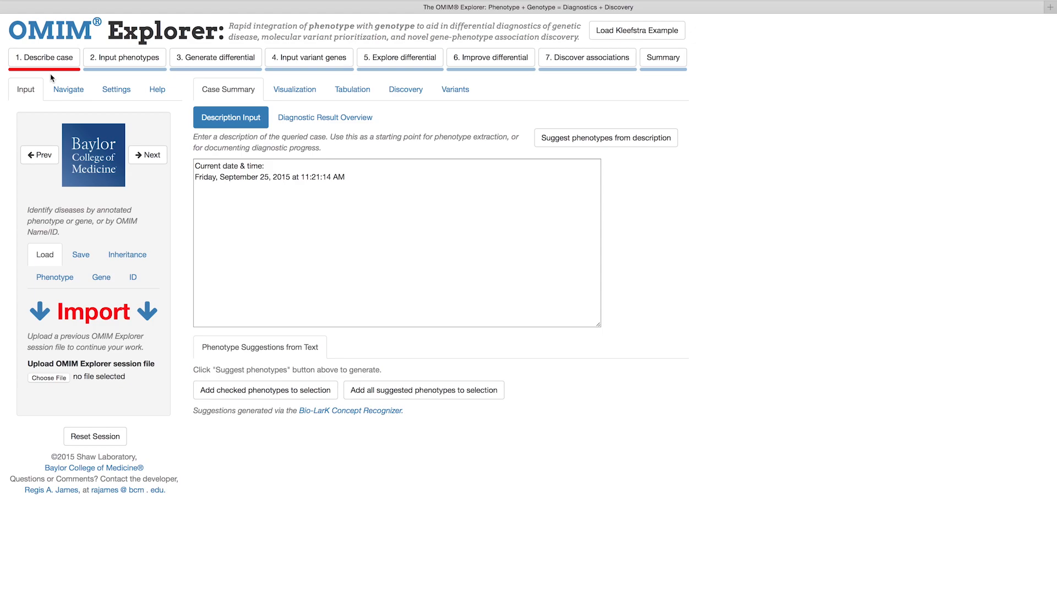
mouse_move(190, 94)
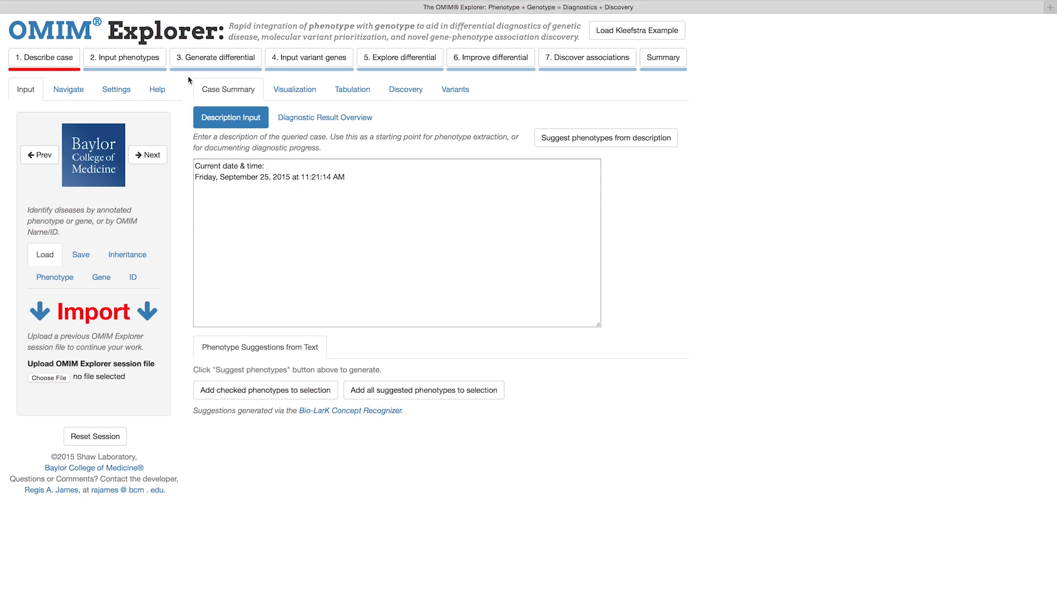
mouse_move(194, 77)
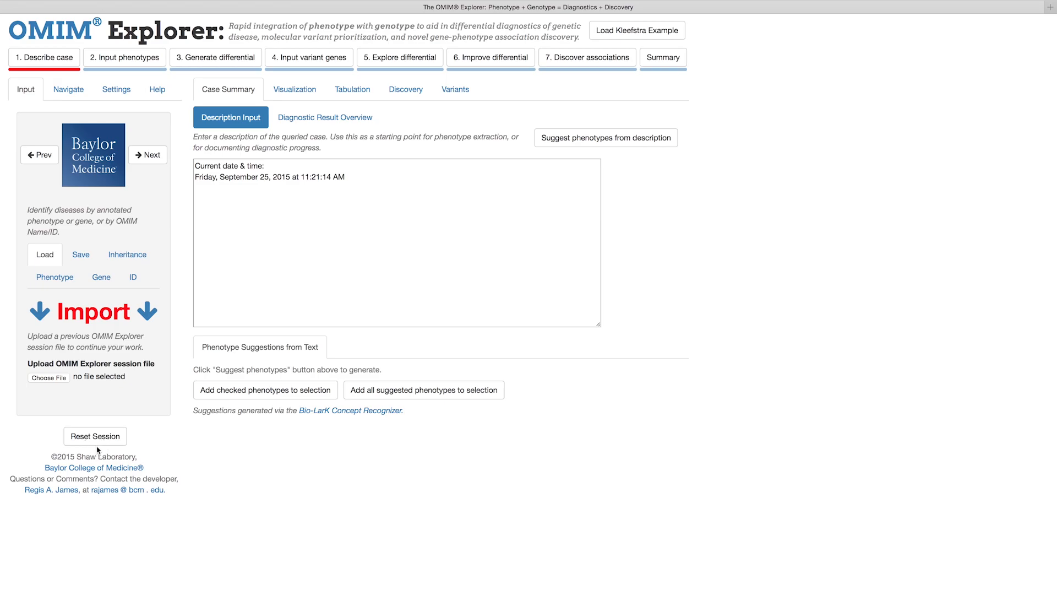
mouse_move(95, 456)
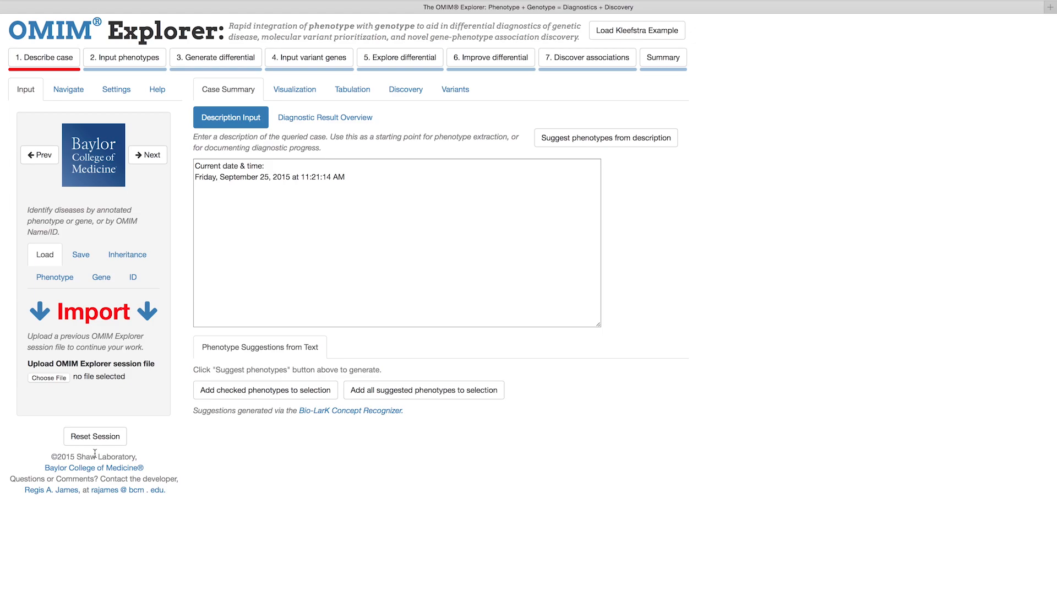
mouse_move(94, 451)
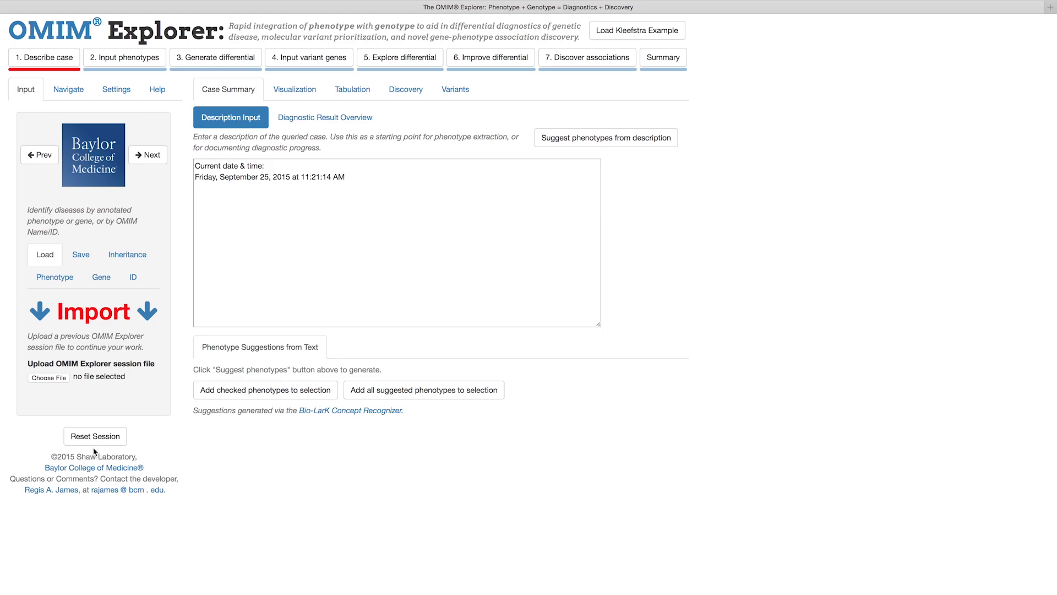